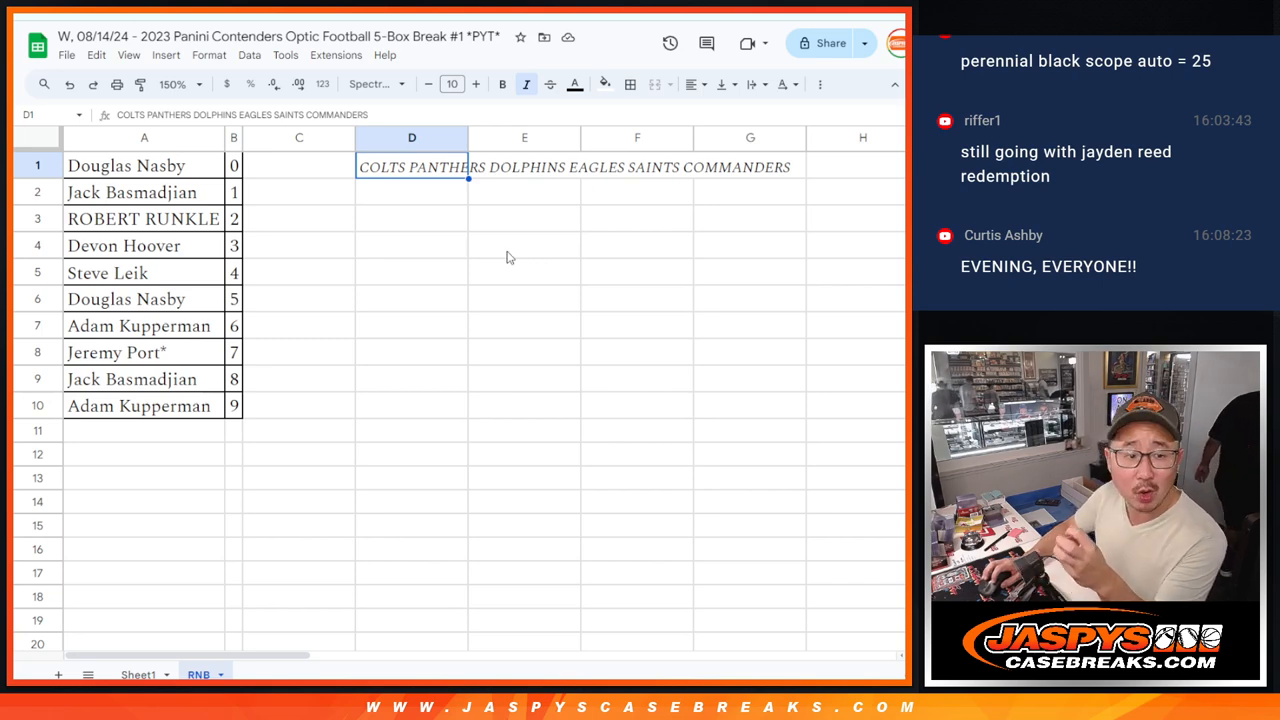
left_click(126, 165)
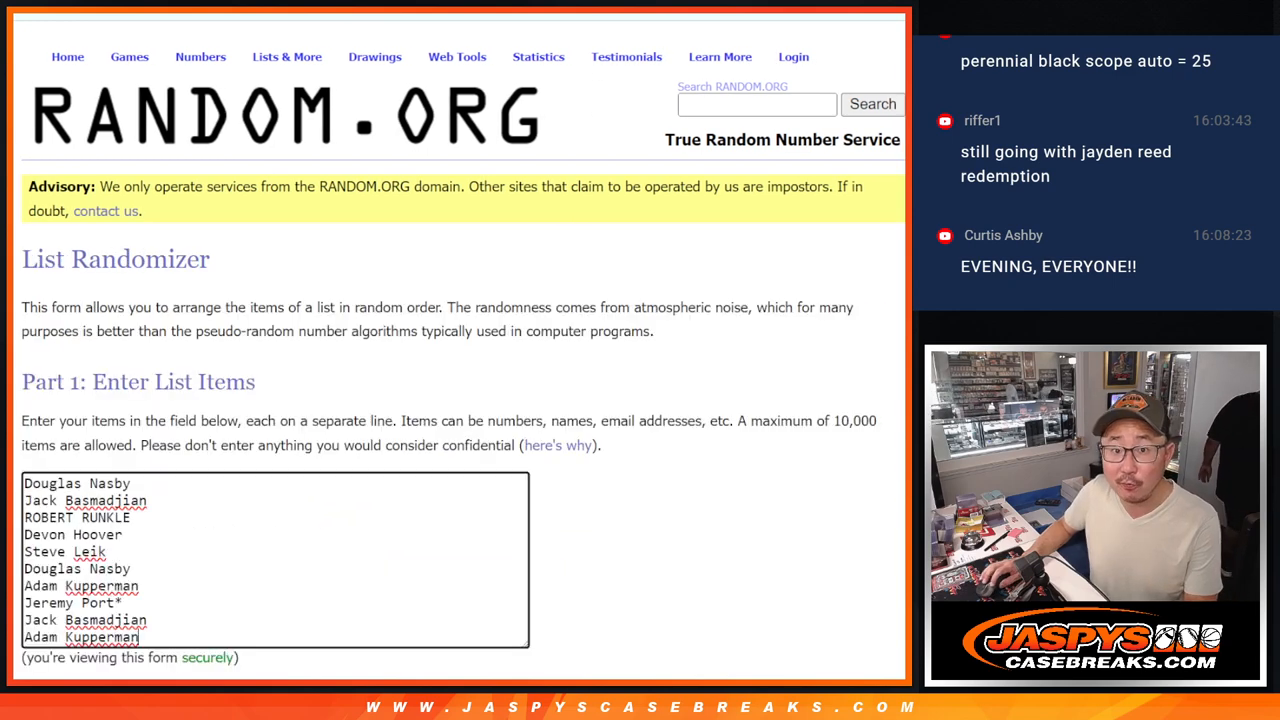
scroll("down", 3)
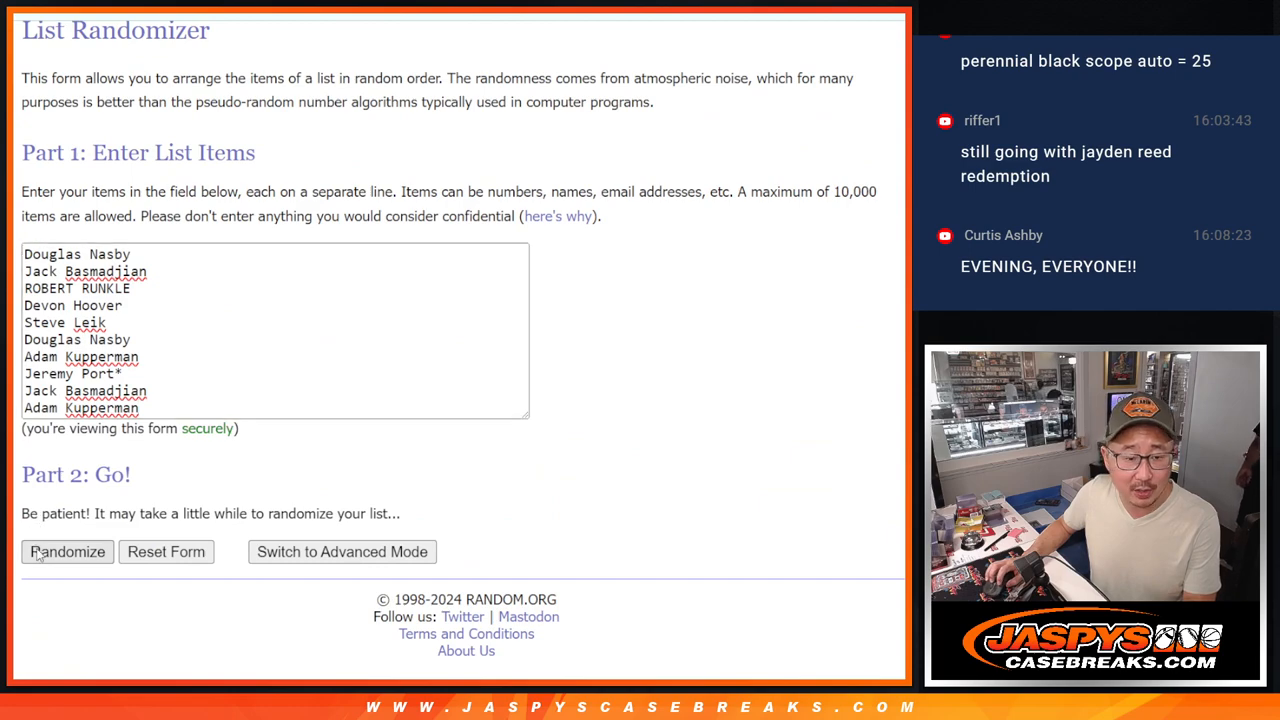
left_click(67, 551)
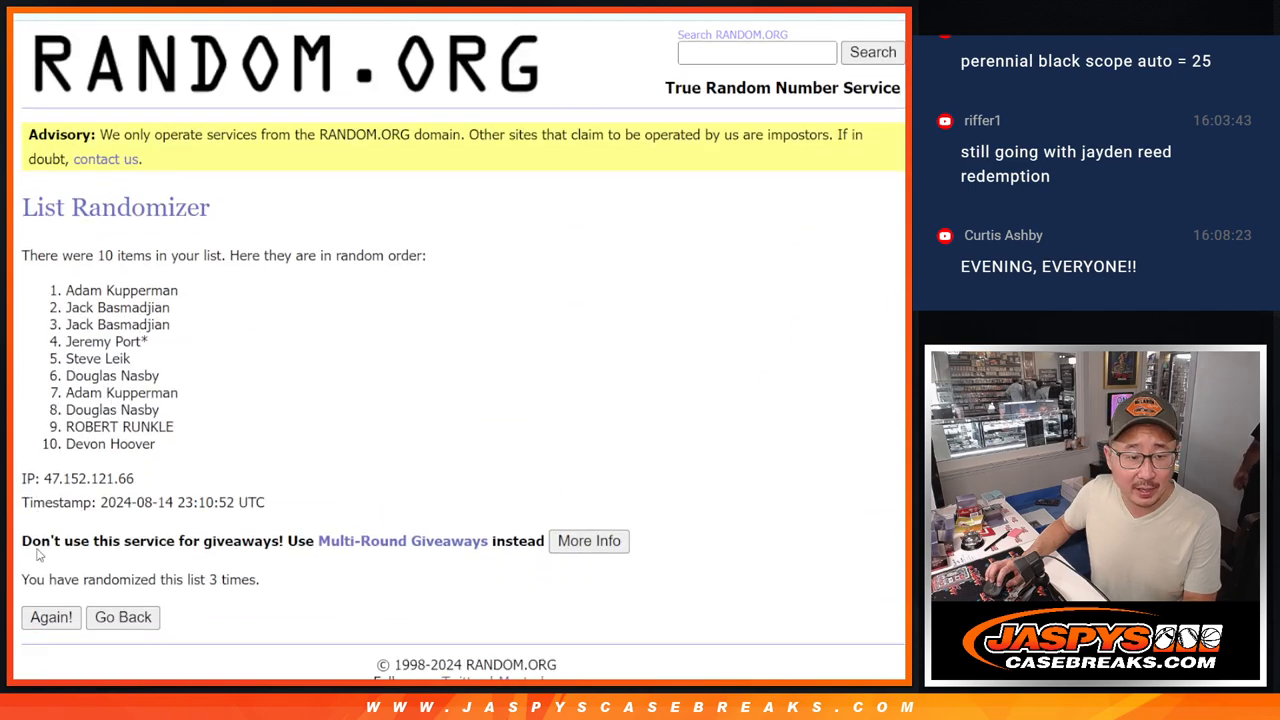
left_click(51, 617)
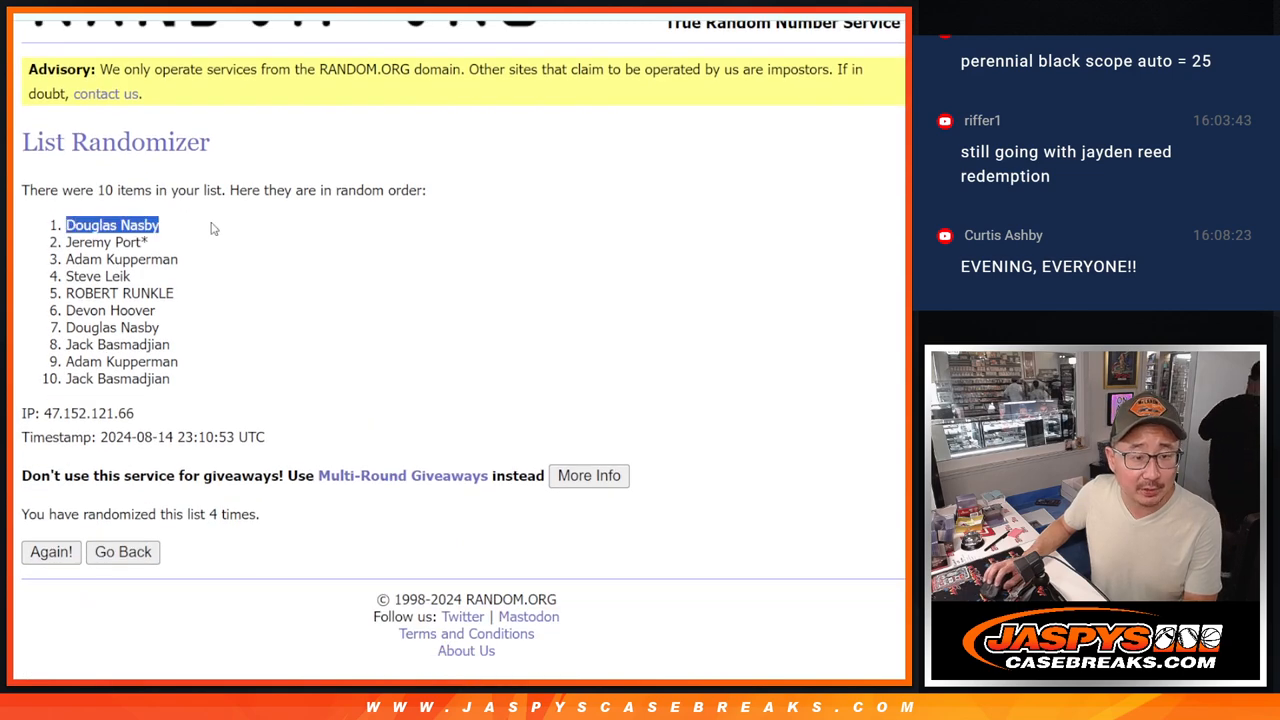